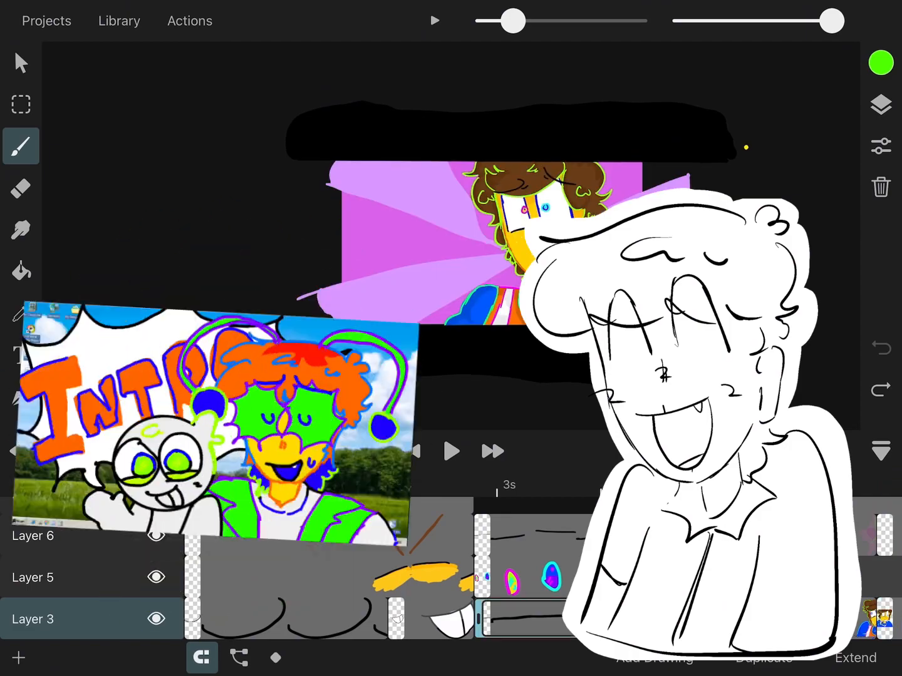
- Load the curly-haired character storyboard project with its Audio track and Layer 1 frames
{"action": "left_click", "coordinate": [452, 450]}
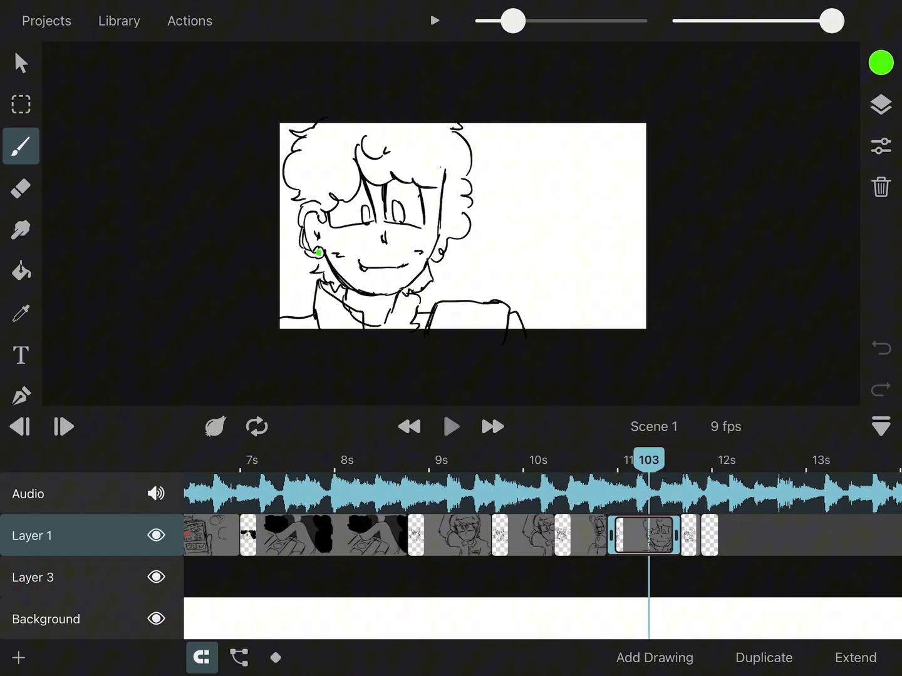
- Rewind to the opening 'ROT.' hand-straps frame and start playback with audio
{"action": "left_click", "coordinate": [450, 426]}
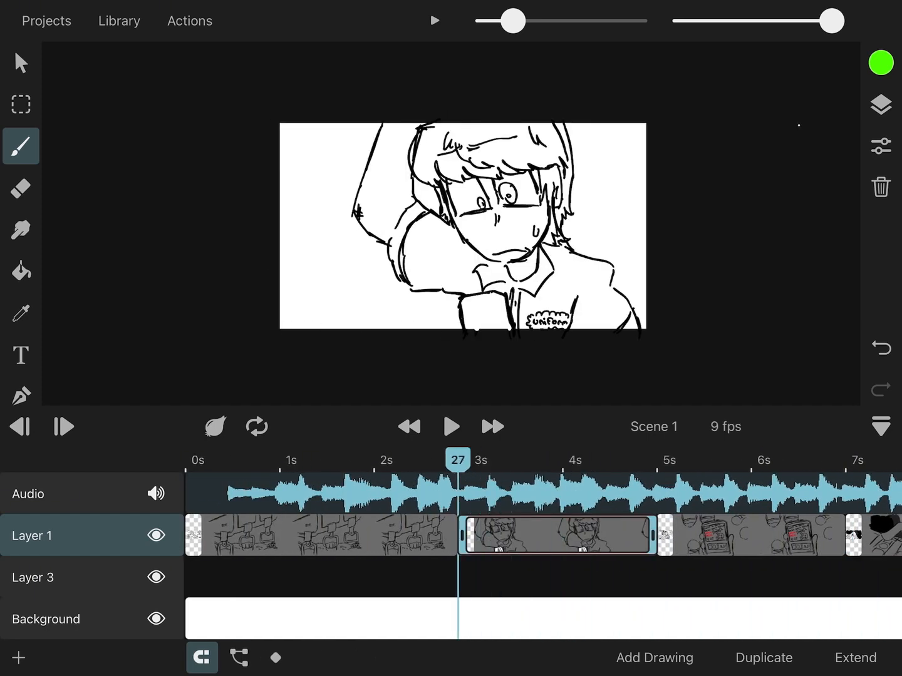
{"action": "left_click", "coordinate": [451, 426]}
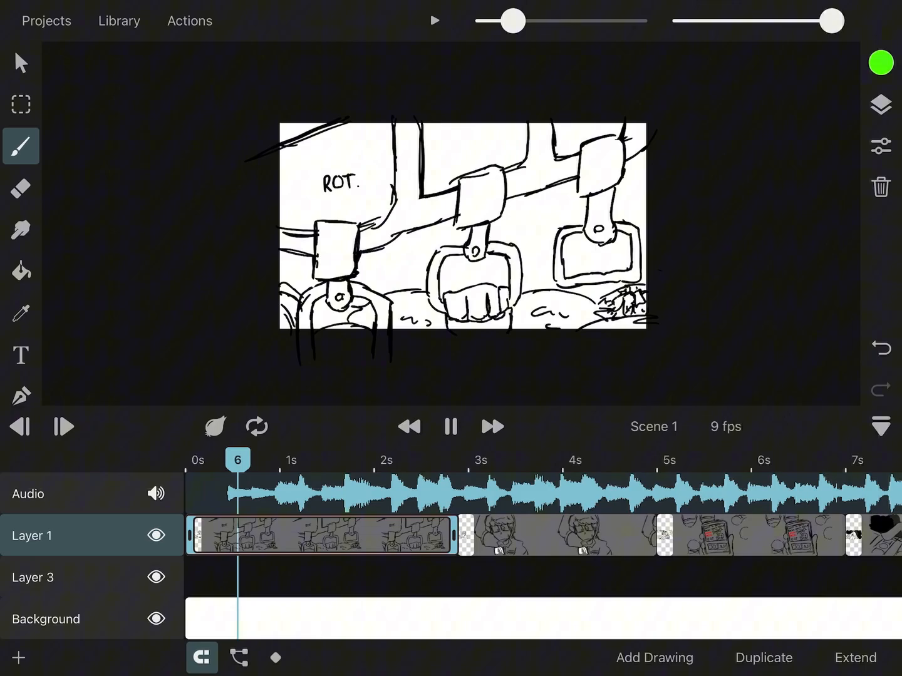